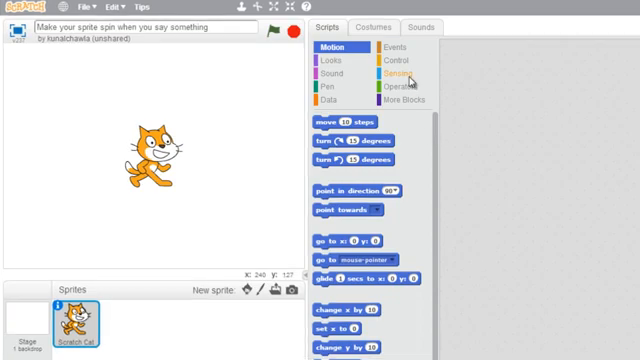
Step: Show the Sensing loudness reporter's live monitor on the stage
{"action": "left_click", "coordinate": [392, 76]}
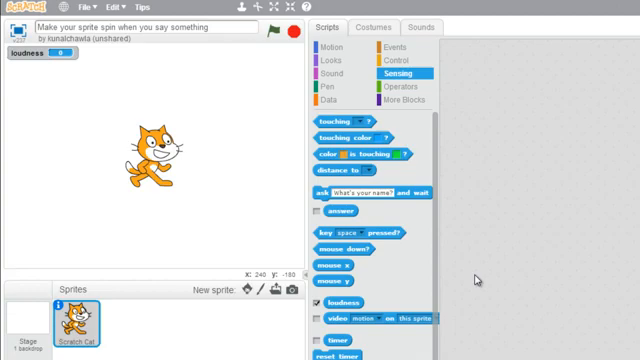
Step: Add an if block to the script with the condition loudness > 10
{"action": "left_click", "coordinate": [394, 62]}
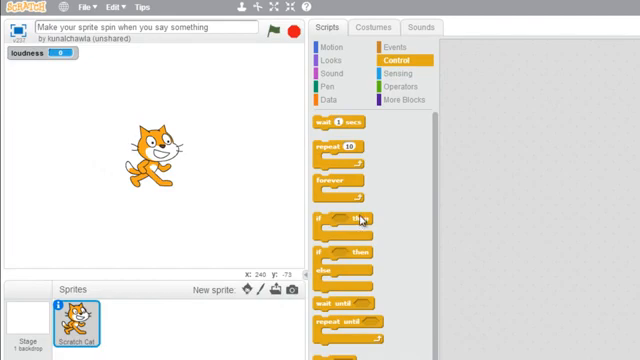
{"action": "left_click_drag", "start_coordinate": [340, 220], "coordinate": [538, 206]}
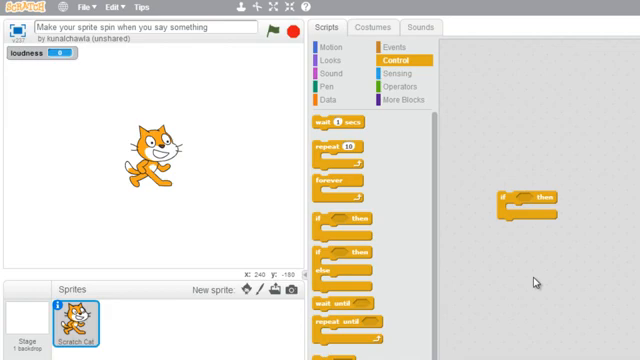
{"action": "left_click", "coordinate": [396, 88]}
{"action": "type", "text": "10"}
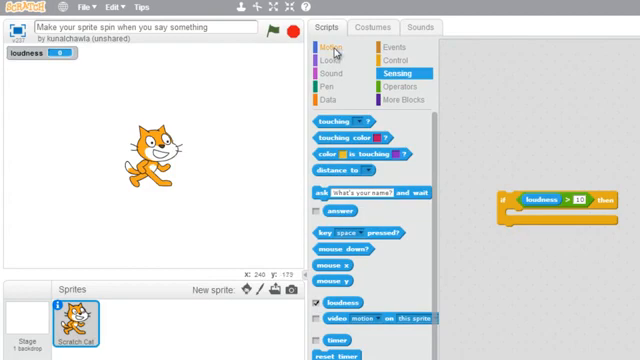
Step: Put 'turn 15 degrees' inside the if block and wrap it in a forever loop
{"action": "left_click", "coordinate": [326, 48]}
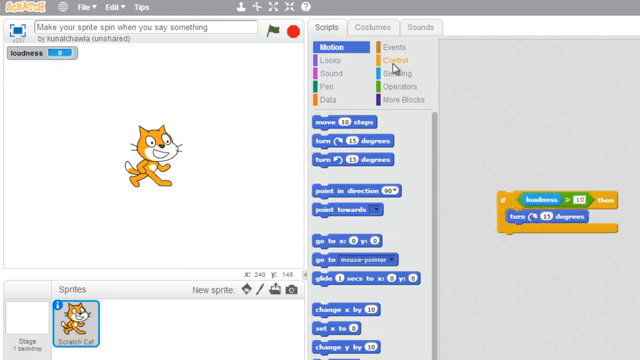
{"action": "left_click", "coordinate": [396, 62]}
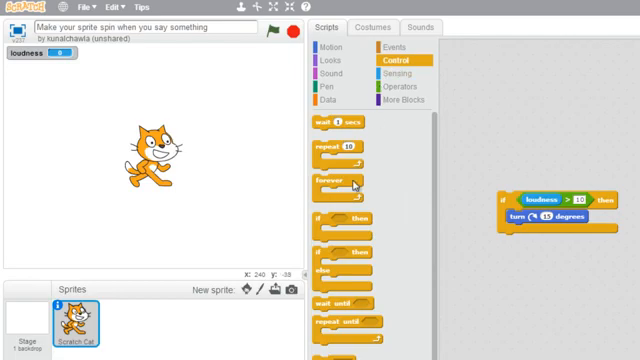
{"action": "left_click_drag", "start_coordinate": [340, 180], "coordinate": [504, 184]}
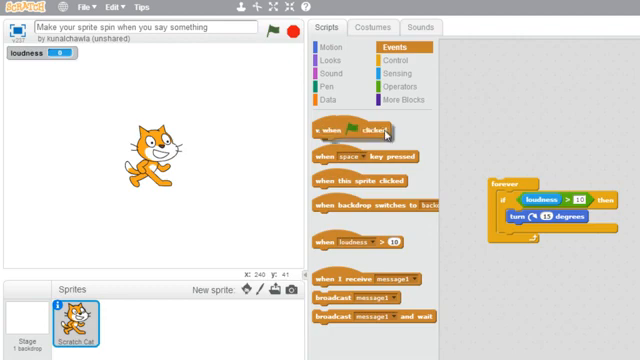
Step: Top the script with 'when green flag clicked' and run it so the cat spins on sound
{"action": "left_click_drag", "start_coordinate": [350, 132], "coordinate": [520, 168]}
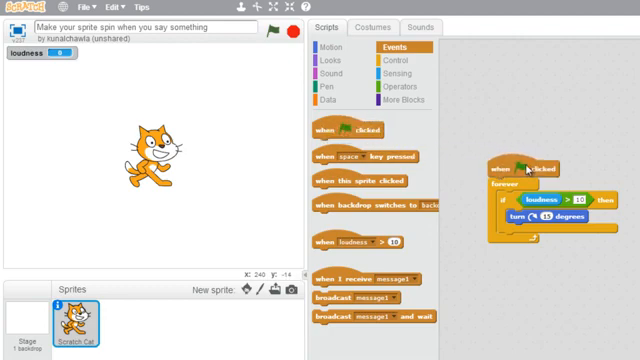
{"action": "left_click", "coordinate": [272, 32]}
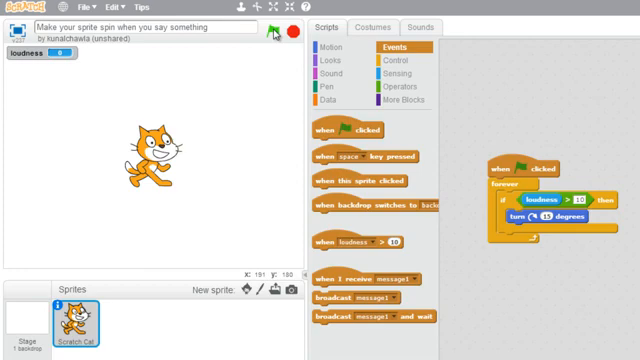
{"action": "left_click", "coordinate": [278, 32]}
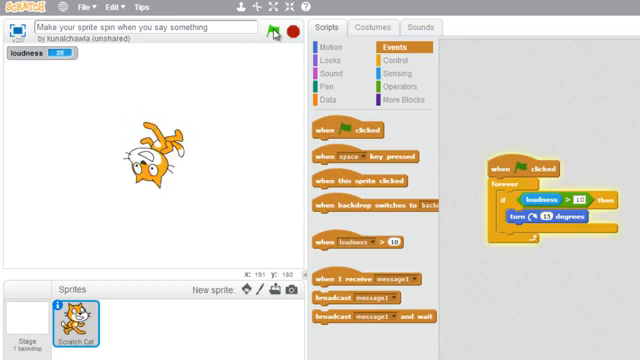
{"action": "left_click", "coordinate": [274, 32]}
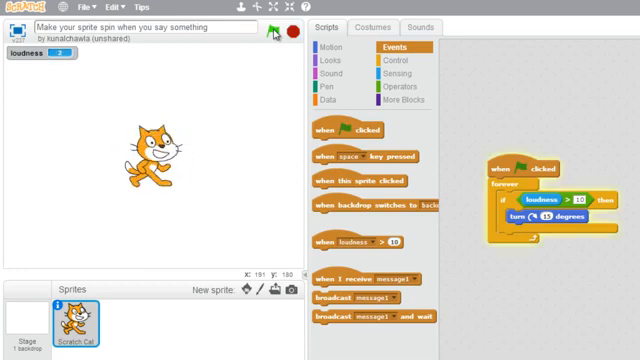